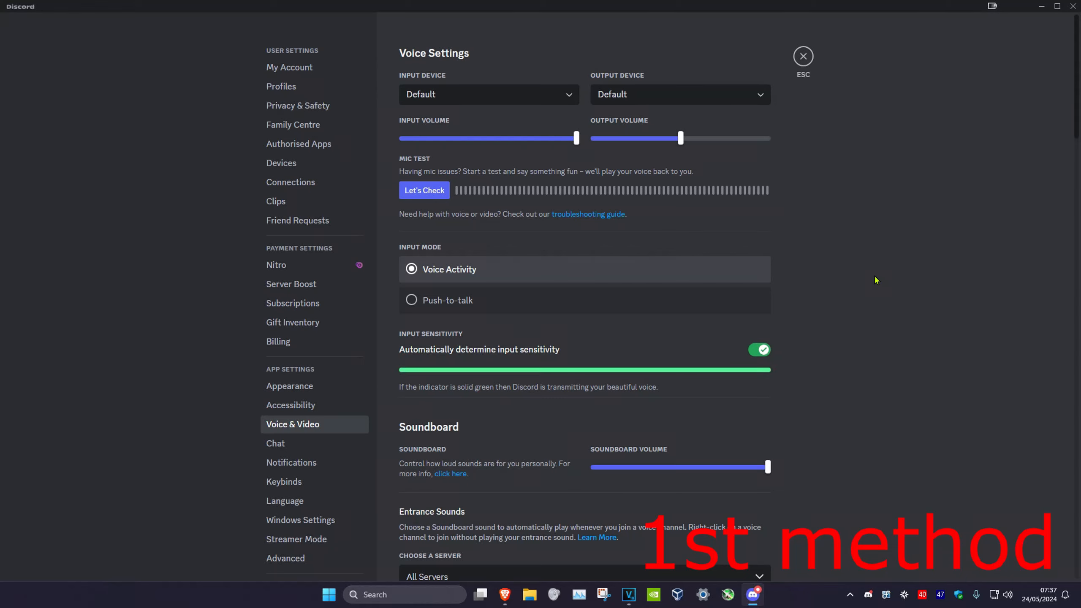
pyautogui.moveTo(445, 92)
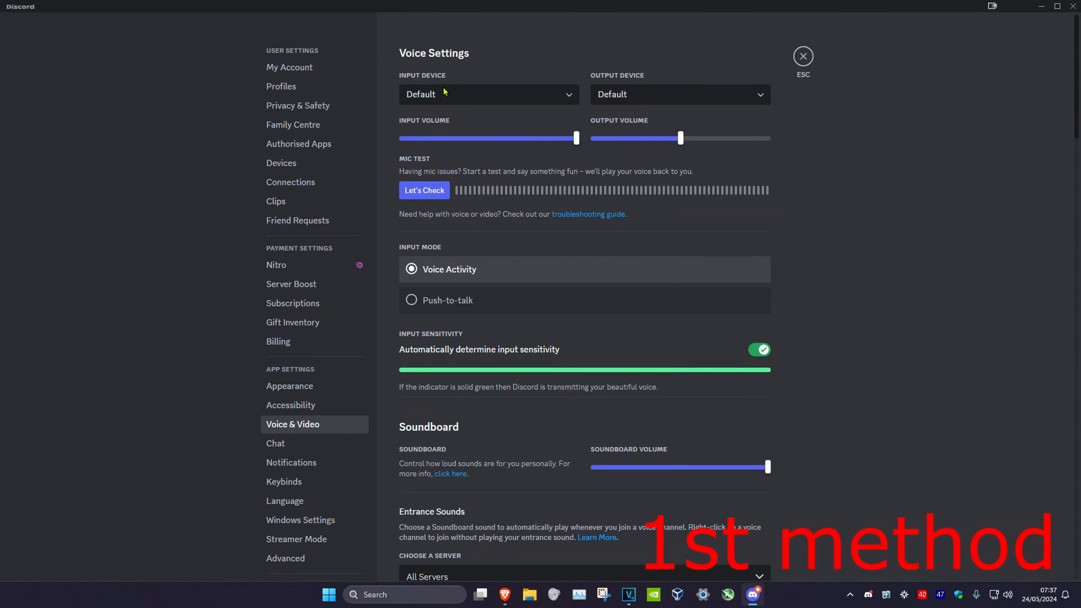
pyautogui.moveTo(541, 108)
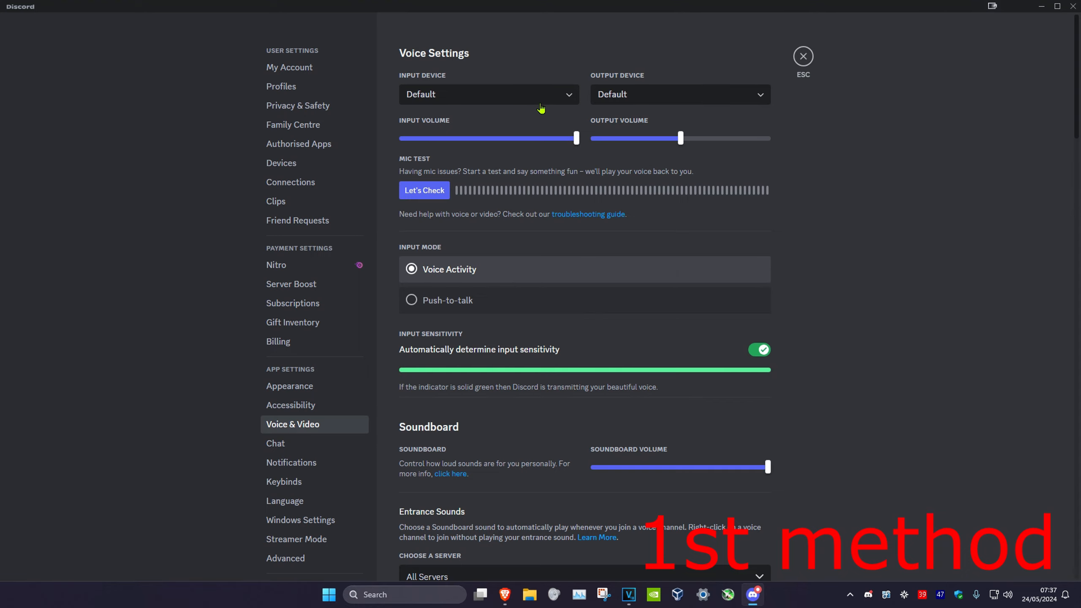
pyautogui.moveTo(618, 133)
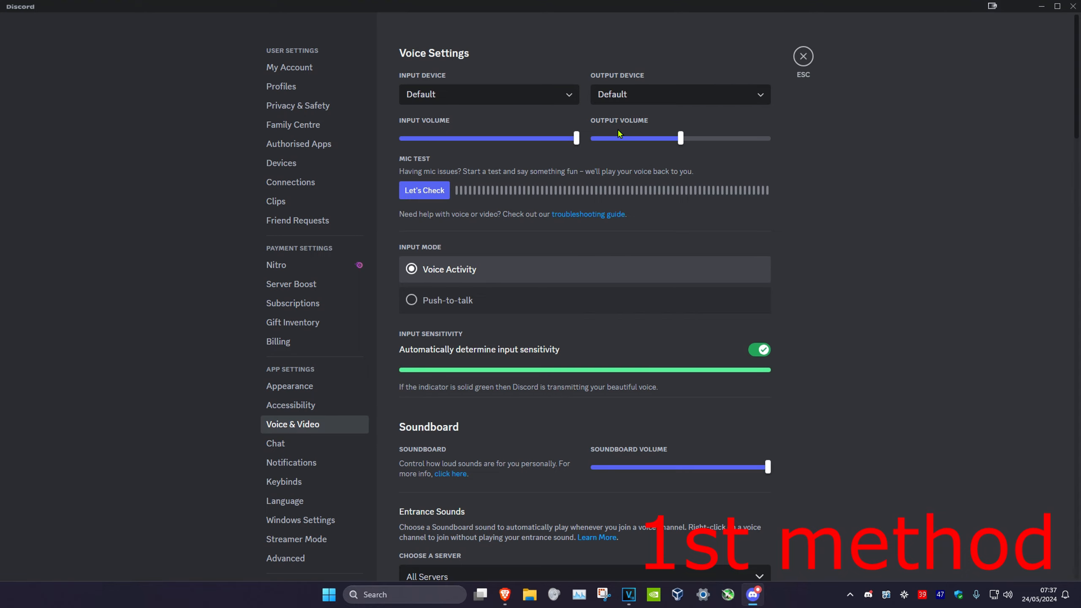
# Step: Request a reset of voice settings from the bottom of Voice & Video
pyautogui.scroll(-3)
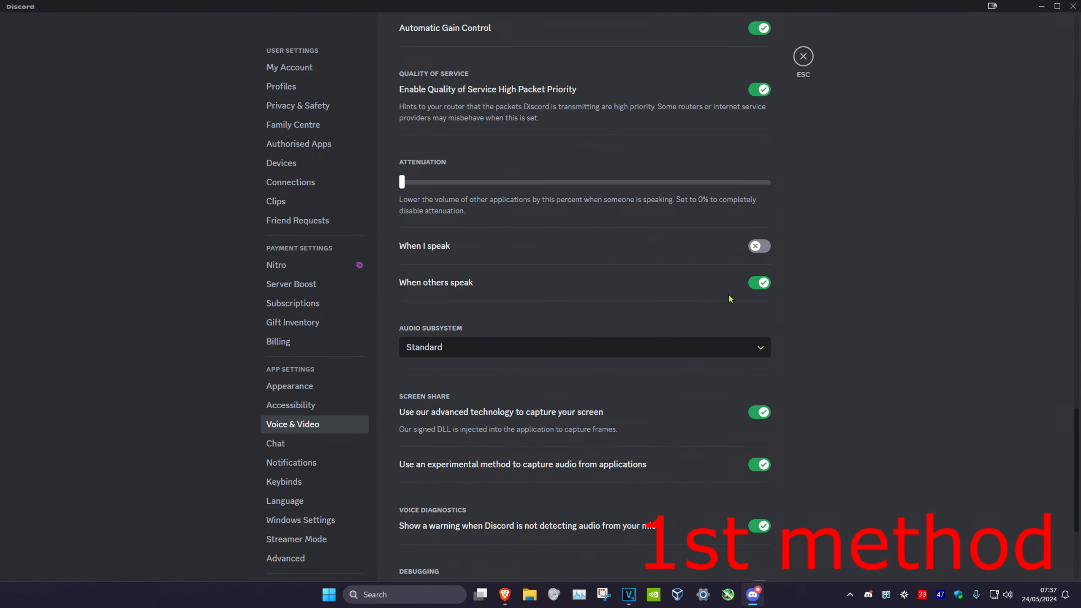
pyautogui.click(442, 526)
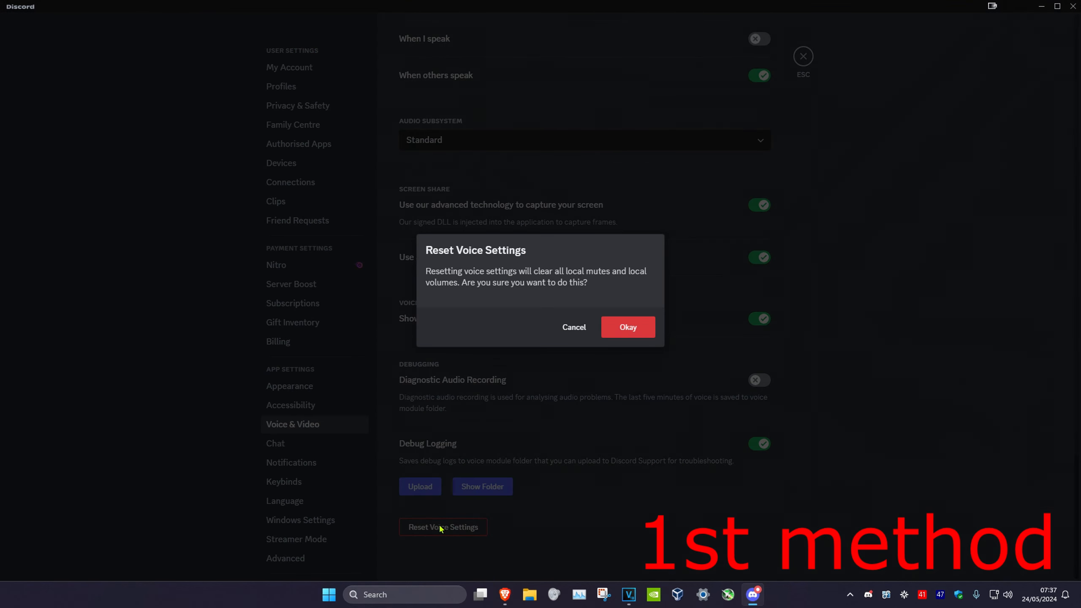
pyautogui.moveTo(627, 327)
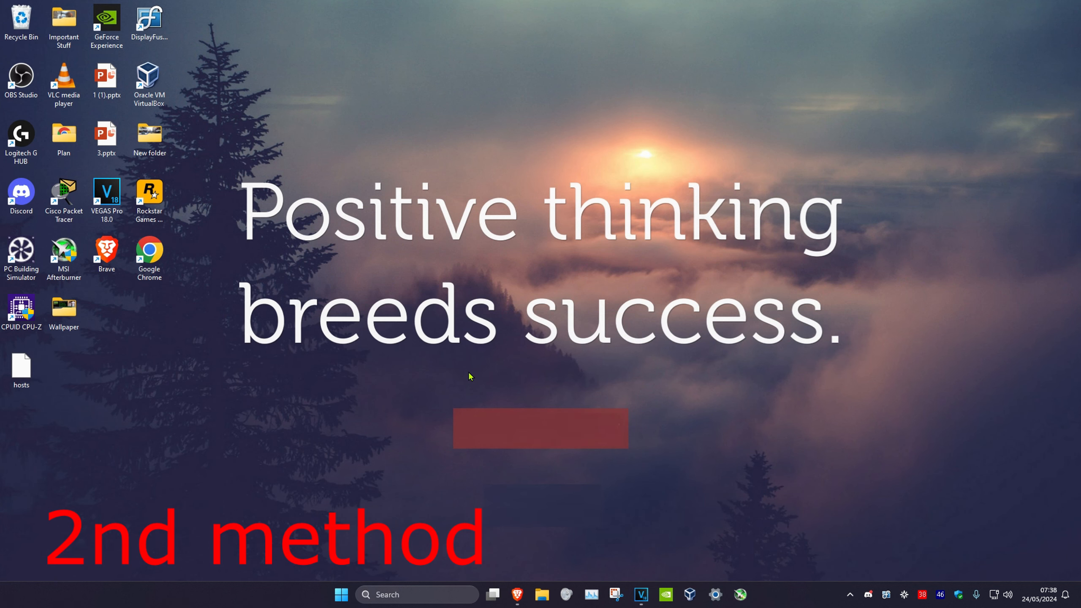
# Step: Launch Task Manager and bring up the context menu for the Discord app
pyautogui.click(413, 595)
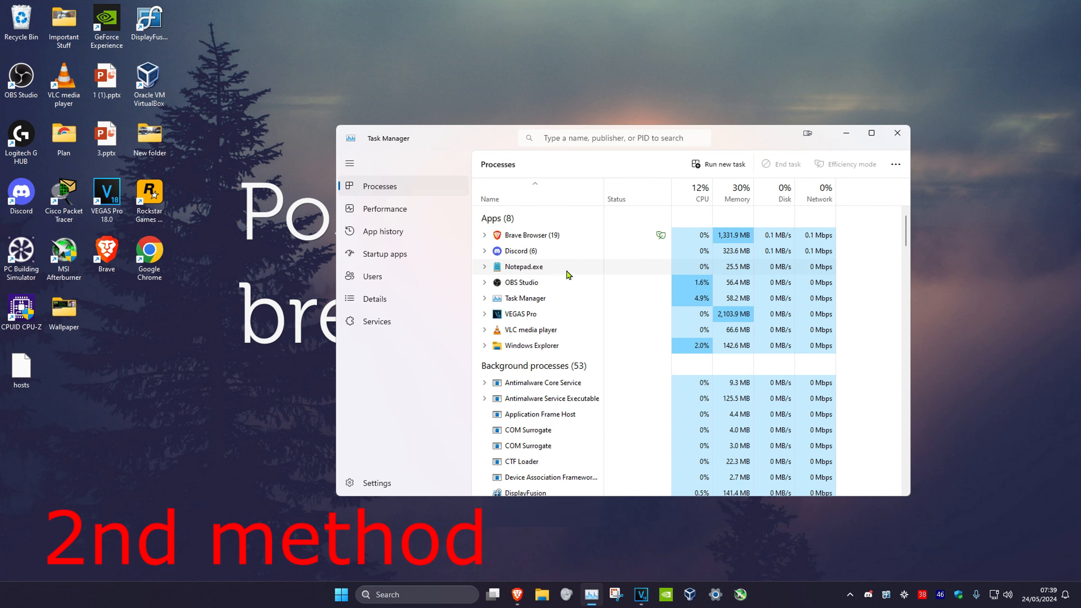
pyautogui.rightClick(524, 267)
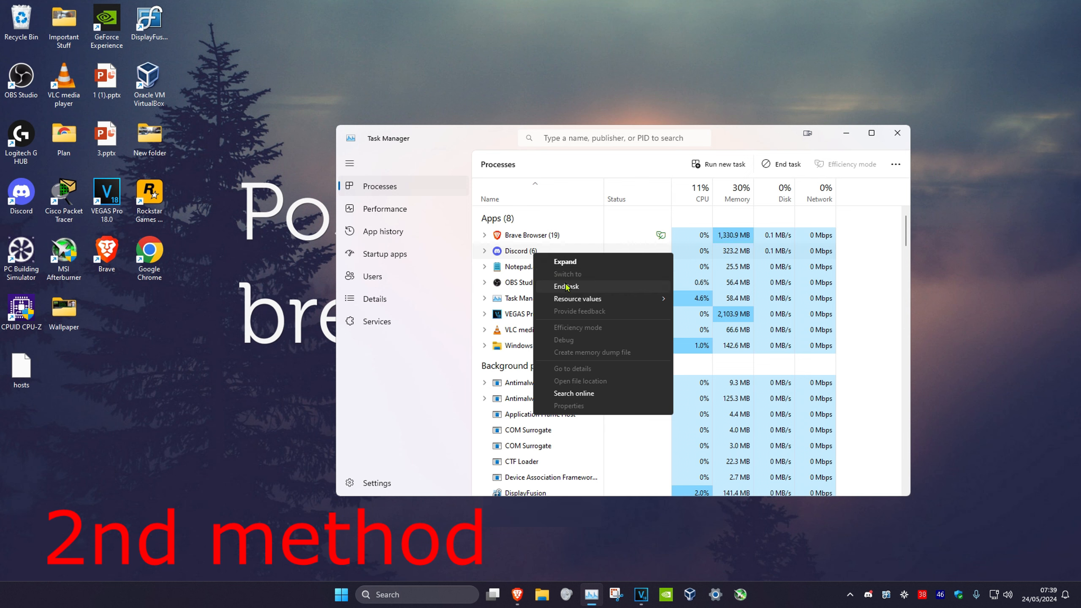
# Step: End the Discord app and review its remaining processes in the Details list
pyautogui.click(567, 287)
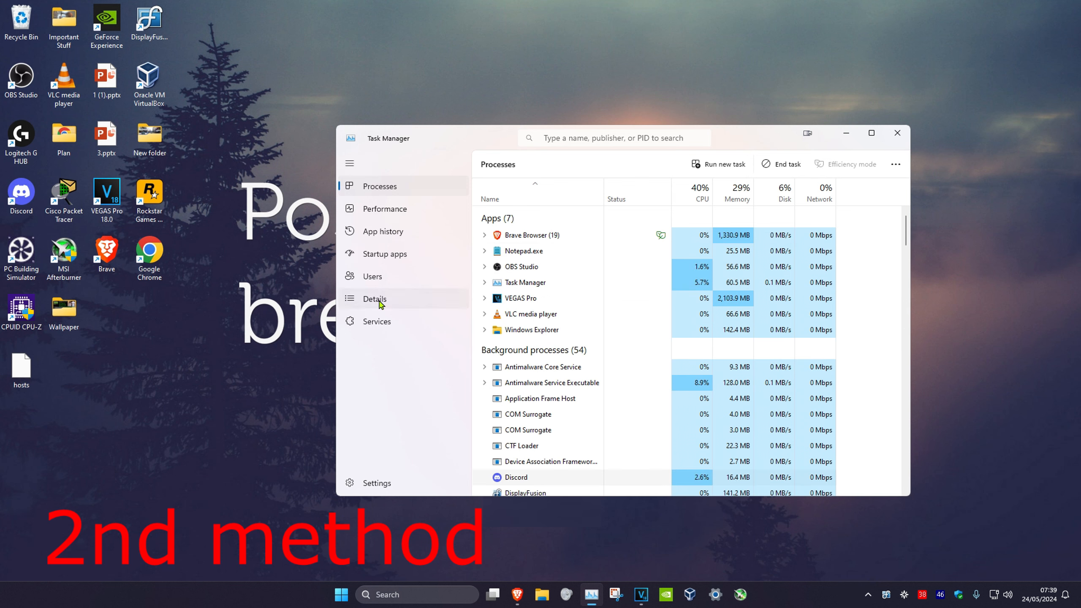
pyautogui.click(374, 299)
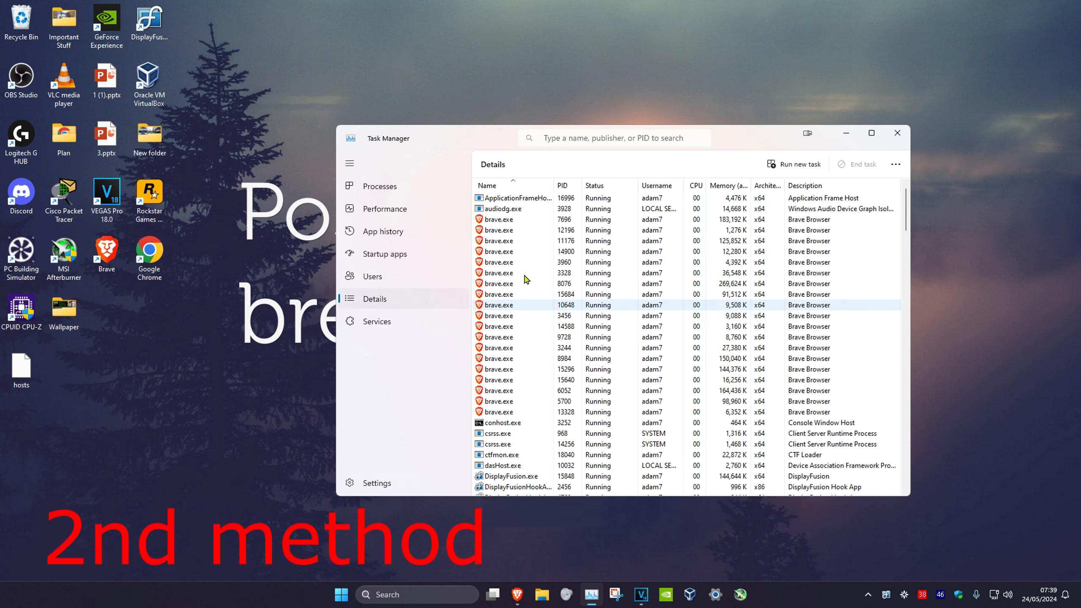
pyautogui.scroll(-3)
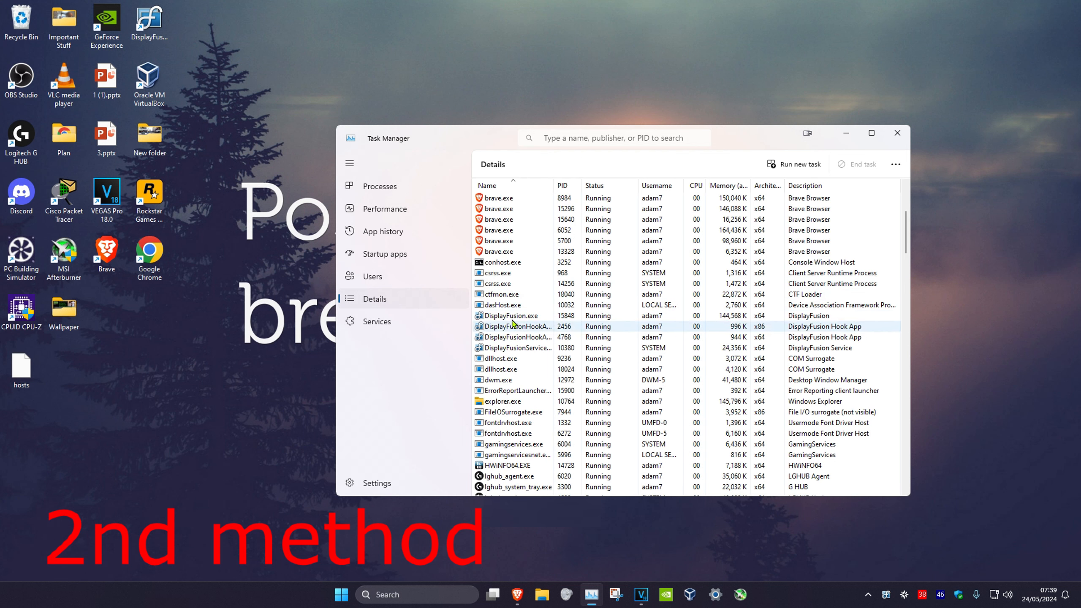
pyautogui.rightClick(508, 315)
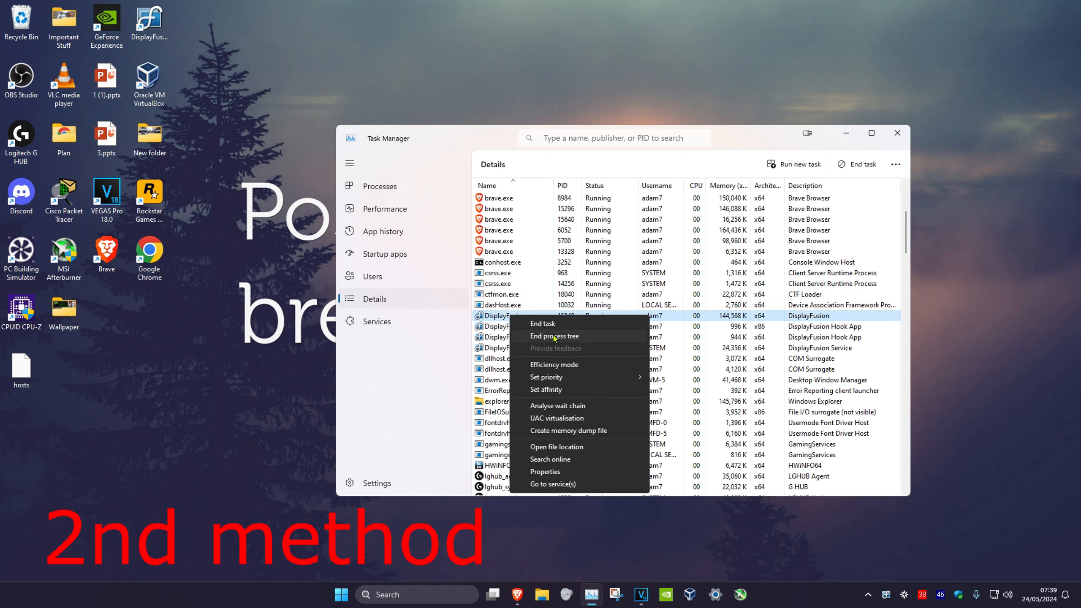
pyautogui.moveTo(866, 558)
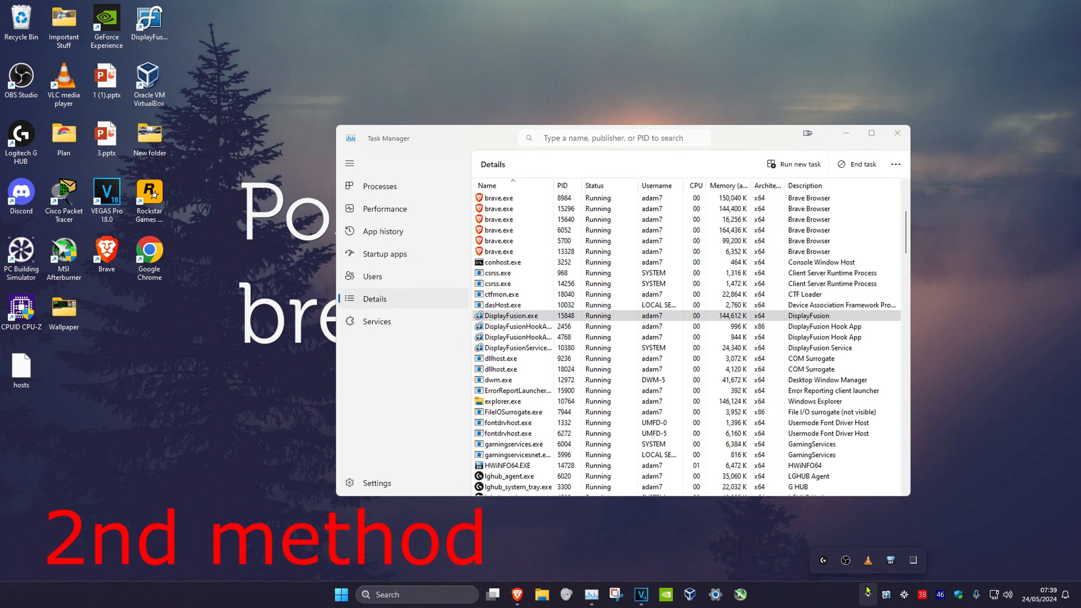
# Step: Run ipconfig /flushdns in an administrator Command Prompt found via the cmd search
pyautogui.rightClick(821, 561)
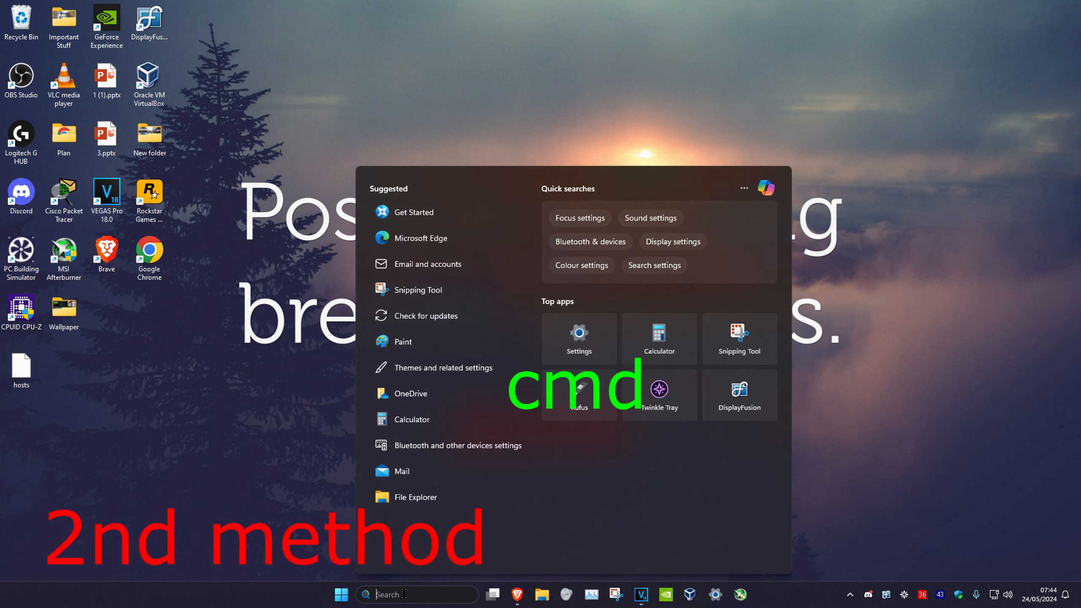
pyautogui.write('cmd')
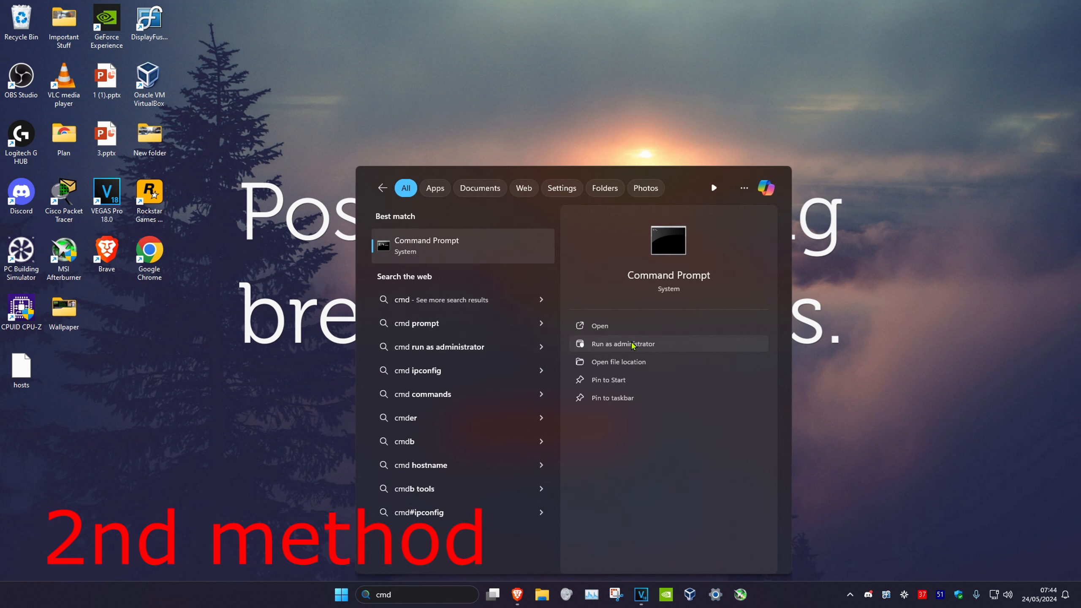
pyautogui.click(622, 344)
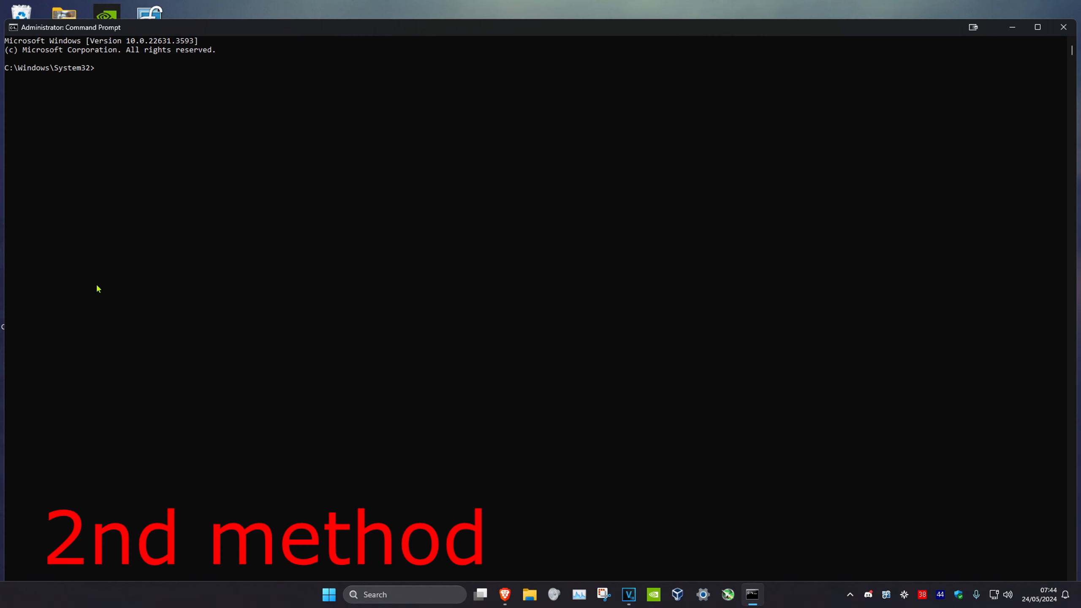
pyautogui.write('ipconfig')
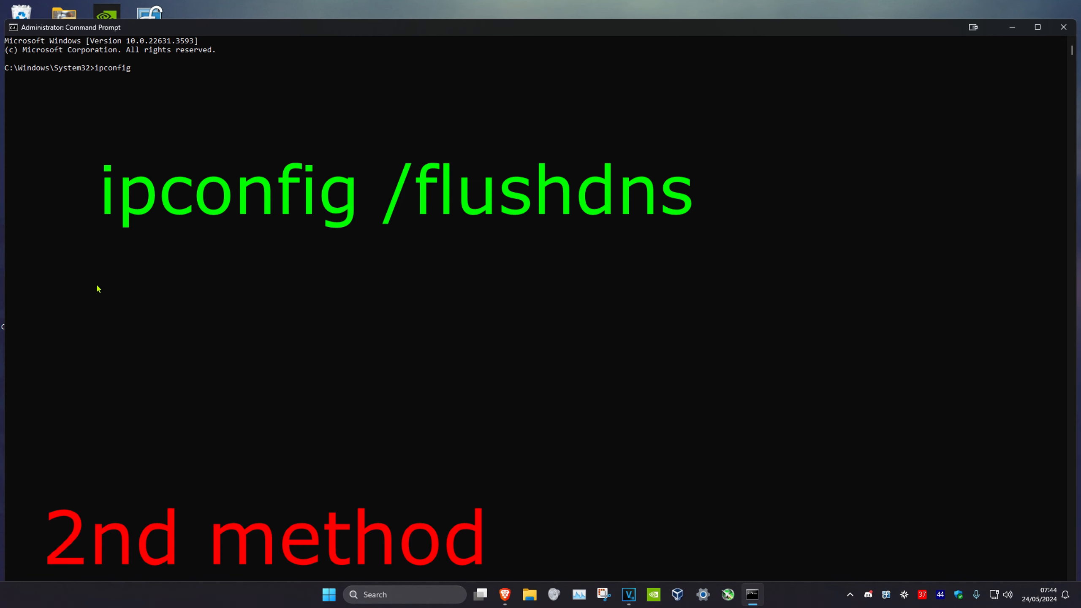
pyautogui.press('Return')
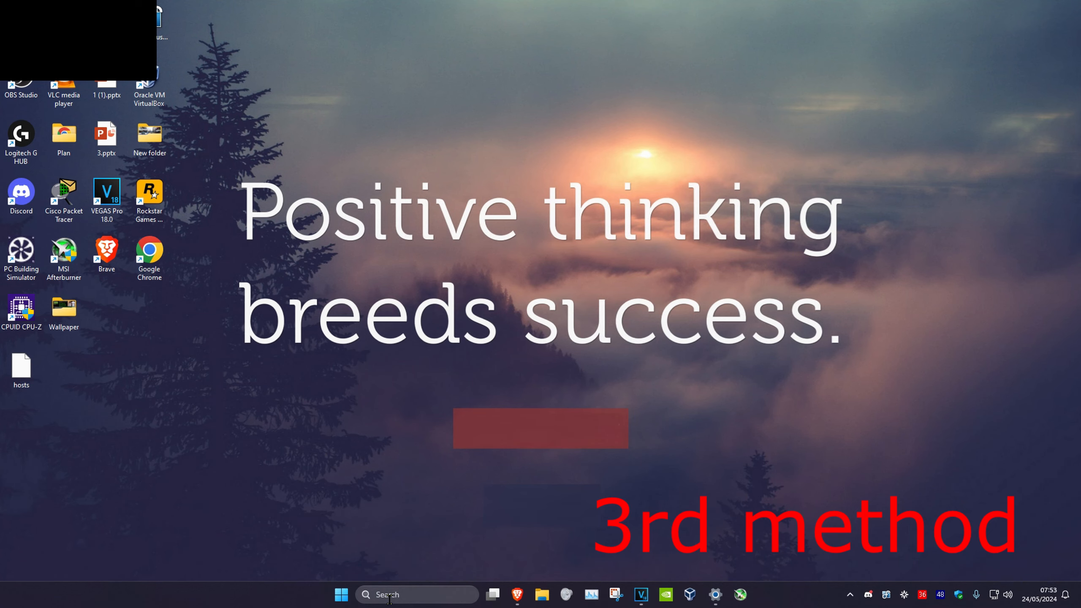
# Step: Search 'vpn settings' to reach the Network & internet VPN page
pyautogui.write('vpn settings')
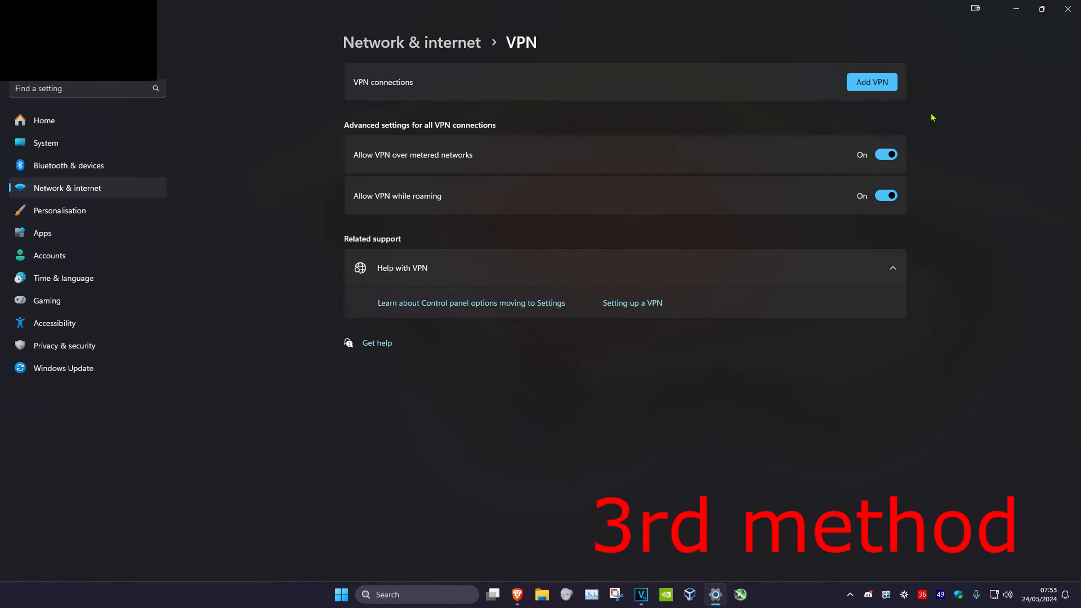
pyautogui.moveTo(918, 104)
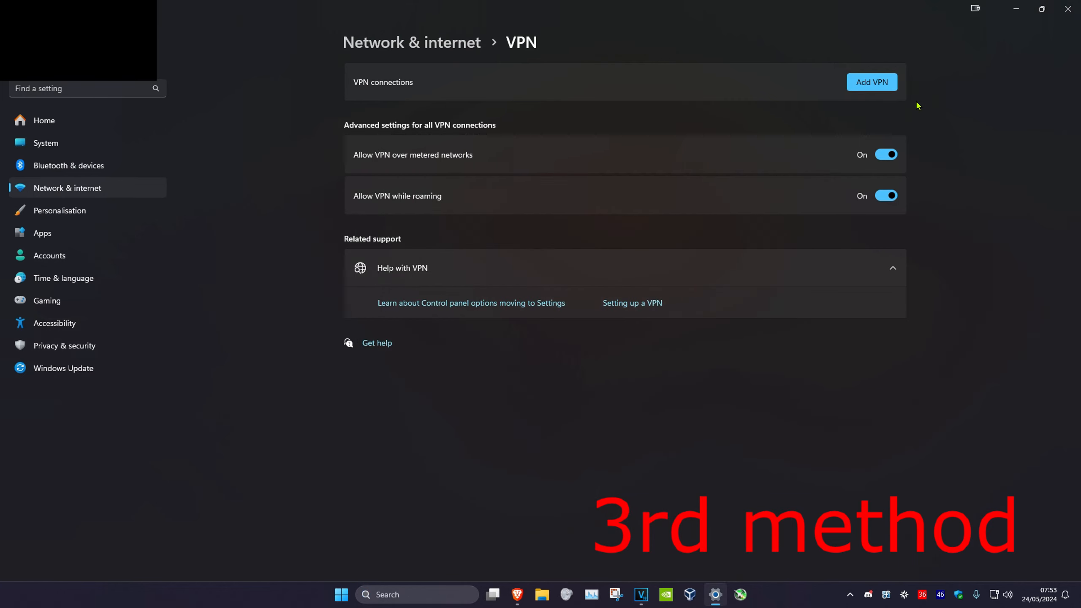
pyautogui.moveTo(906, 109)
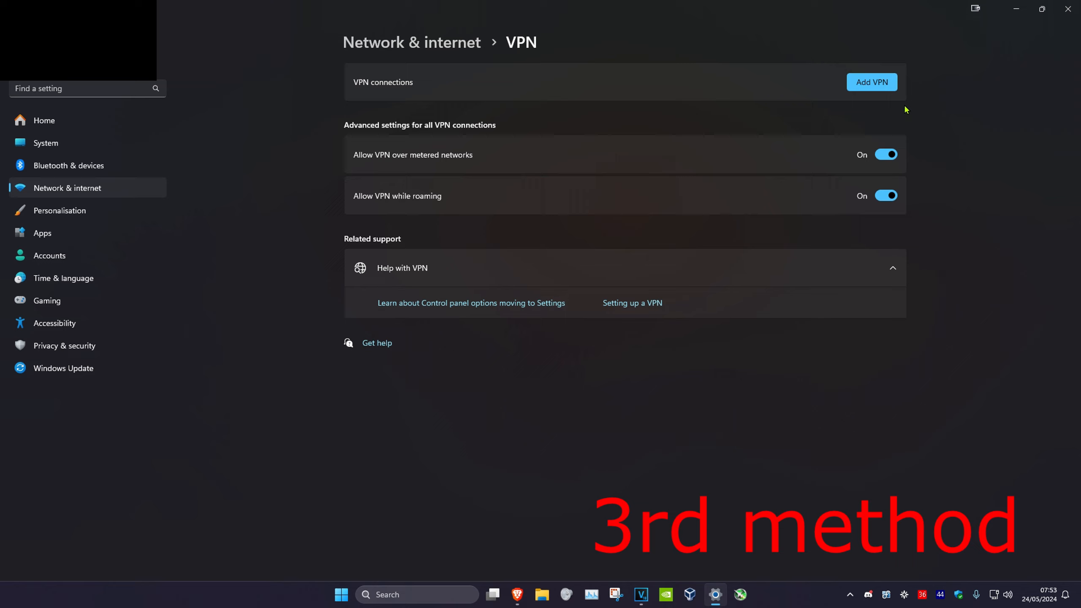